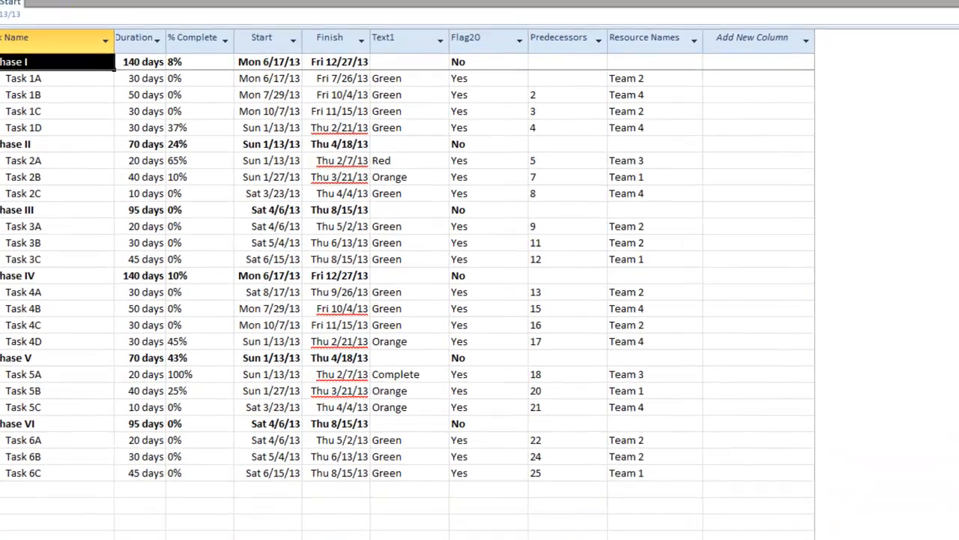
- Switch to the Add-Ins ribbon to reach the OnePager Pro toolbar
left_click(384, 36)
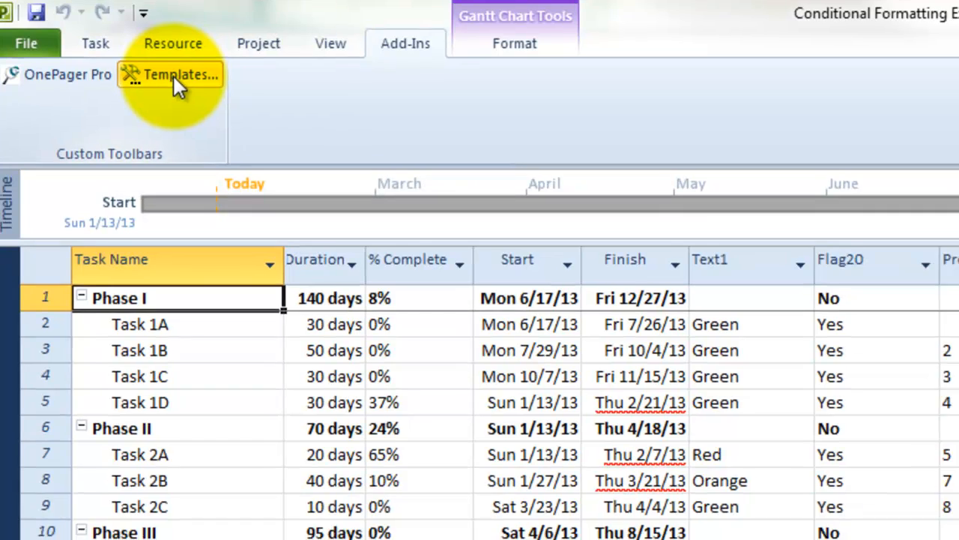
- Bring up the Task Bars template settings and their Text1 conditional formatting rules
left_click(180, 75)
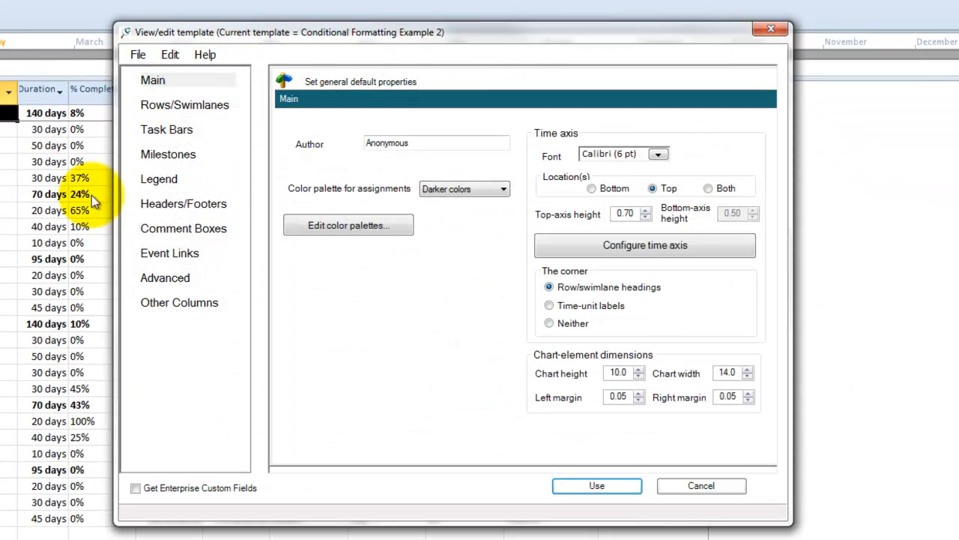
left_click(166, 129)
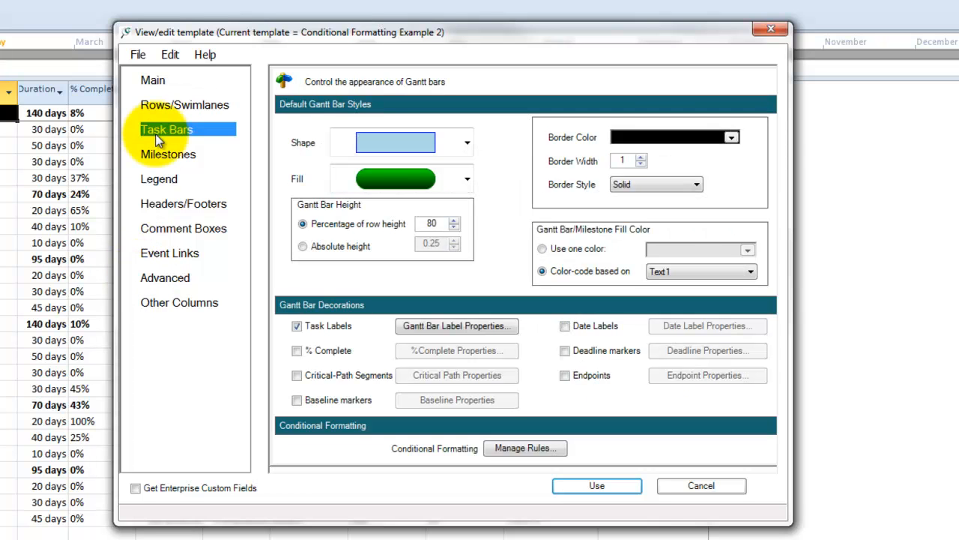
mouse_move(524, 495)
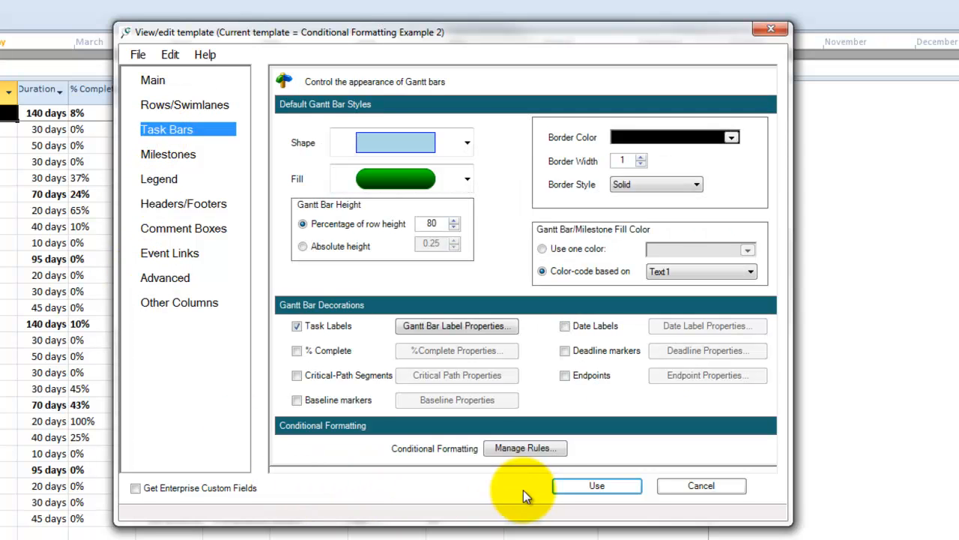
left_click(525, 447)
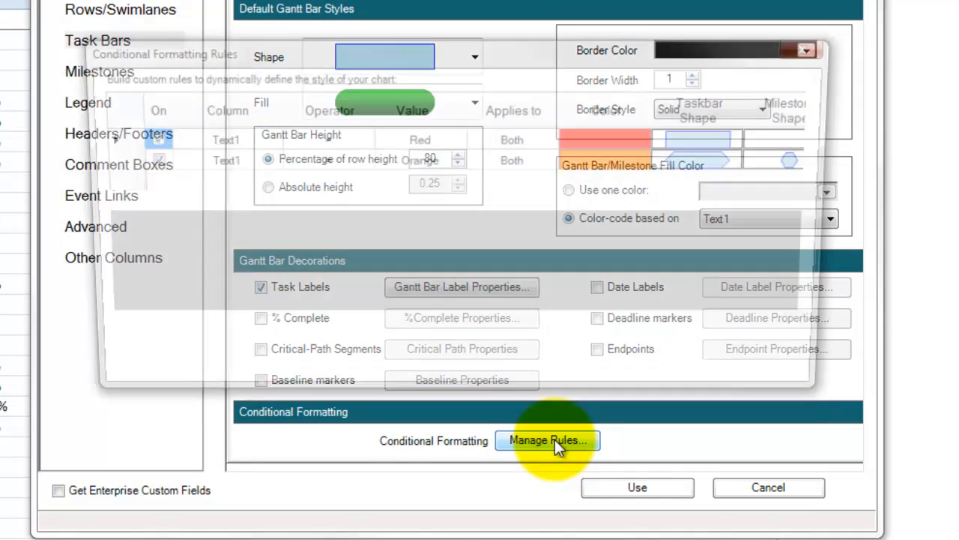
left_click(548, 440)
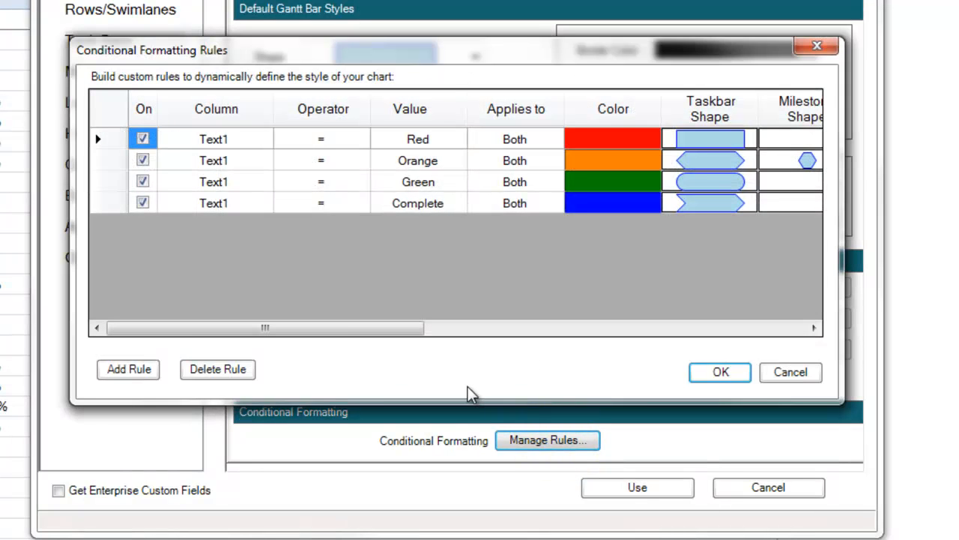
mouse_move(467, 388)
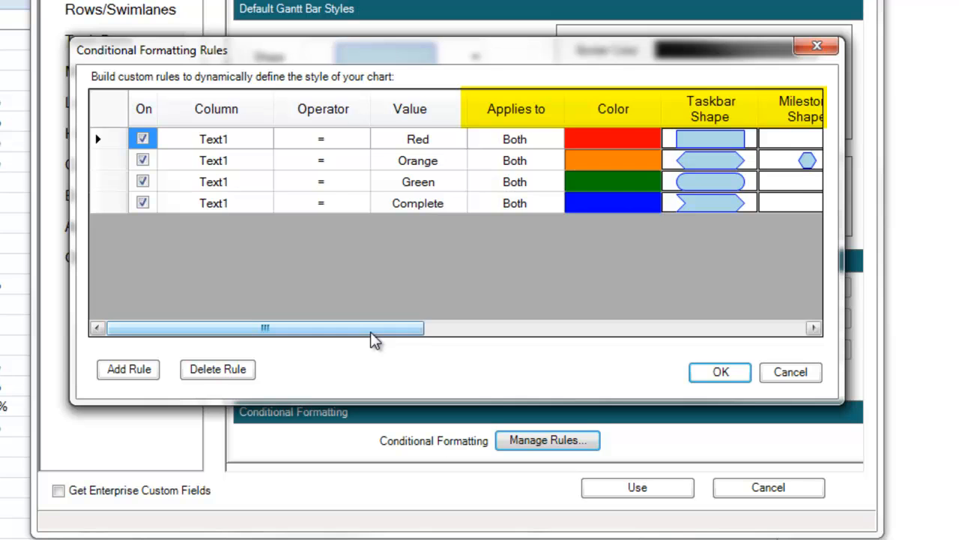
left_click_drag(267, 327, 406, 326)
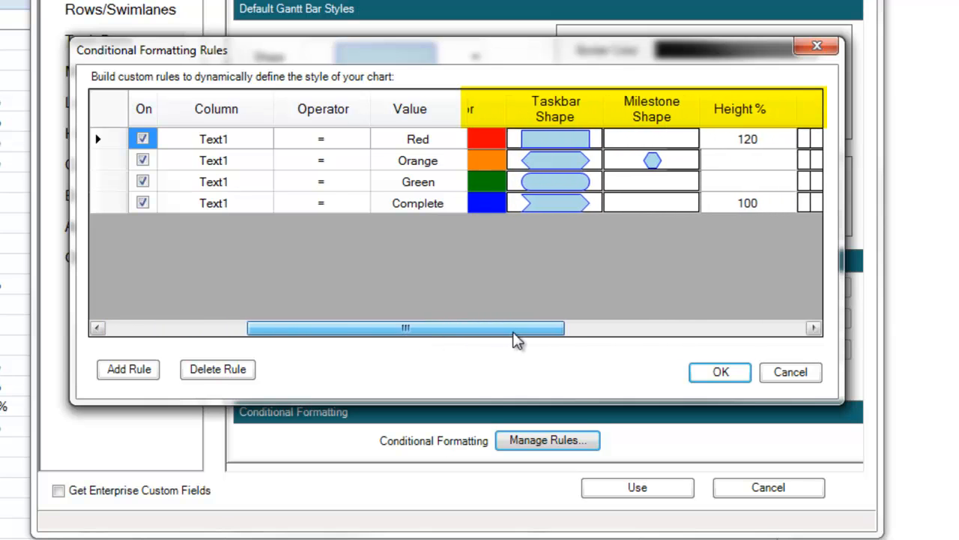
left_click_drag(404, 327, 646, 327)
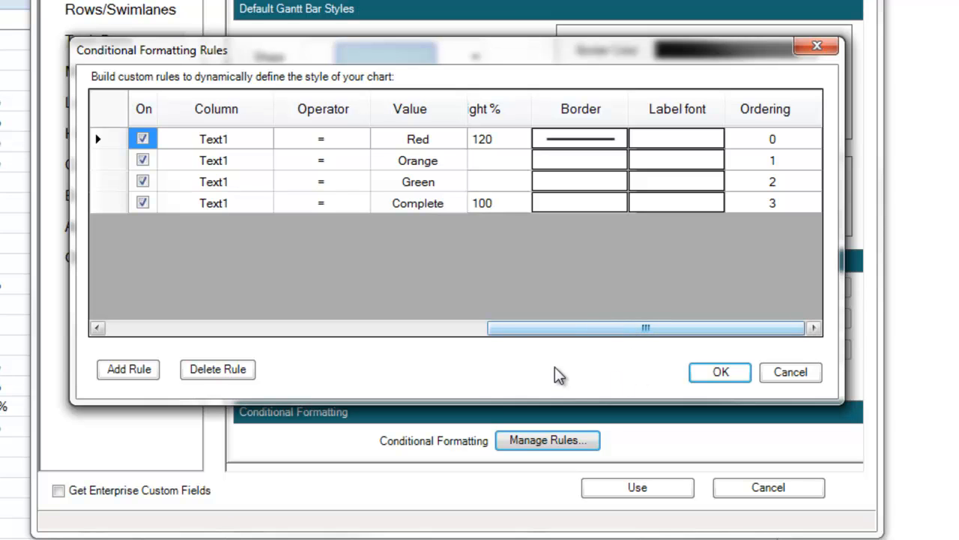
left_click_drag(645, 326, 192, 327)
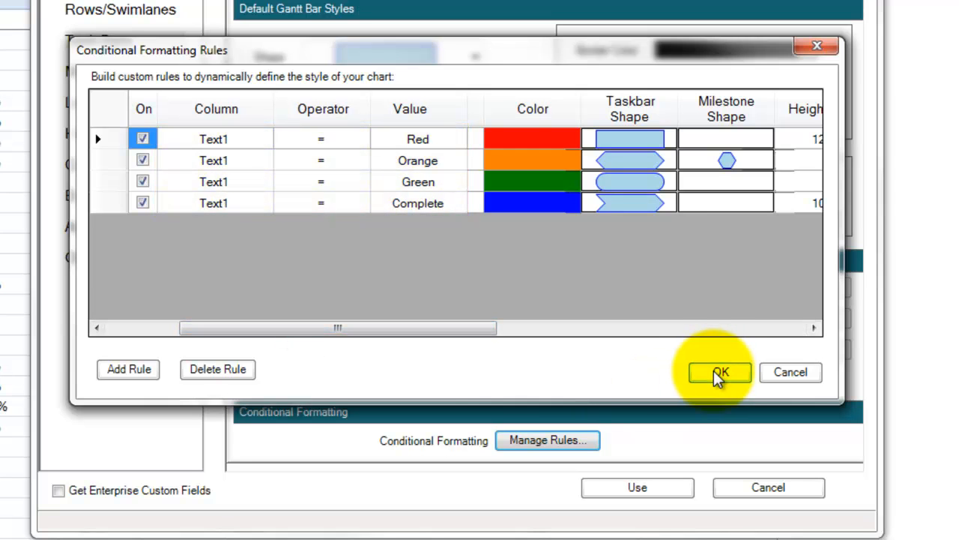
- Accept the conditional formatting rules and save and apply the template
left_click(719, 372)
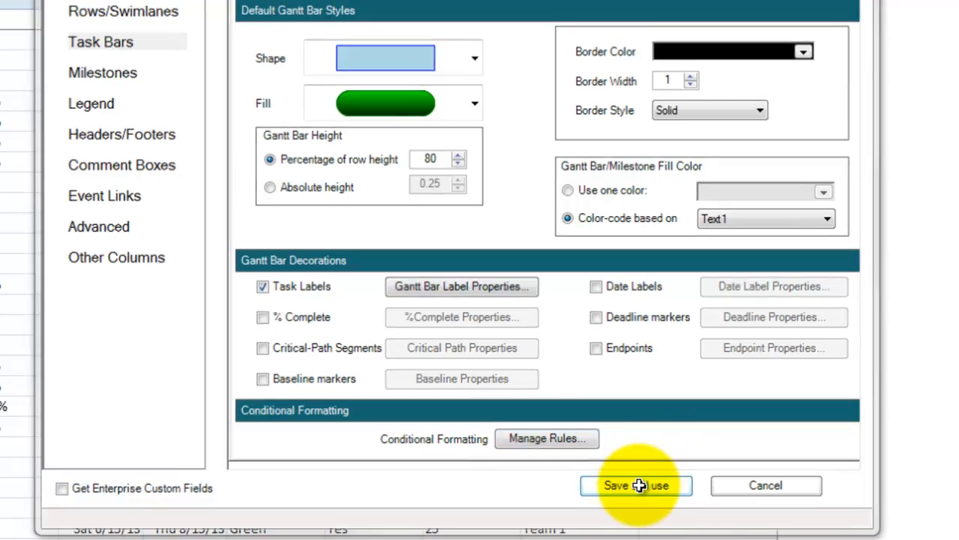
left_click(635, 486)
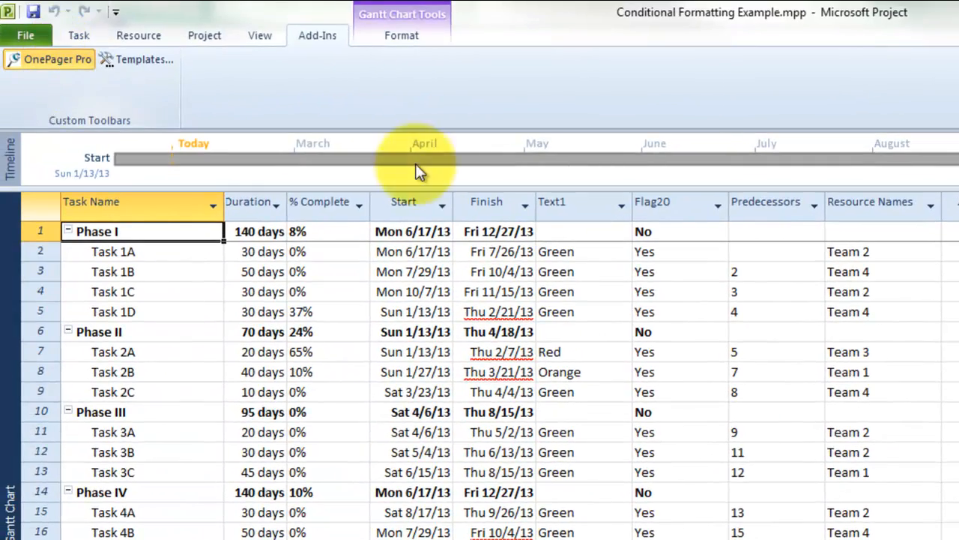
- Start a new OnePager project view named 'Conditional Formatting Example'
left_click(49, 60)
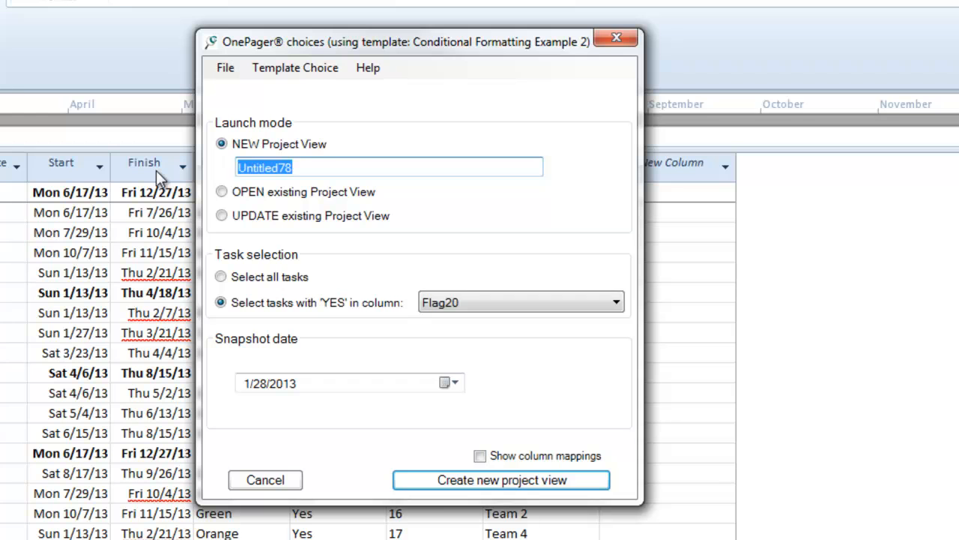
type("Conditional Formatting Examp")
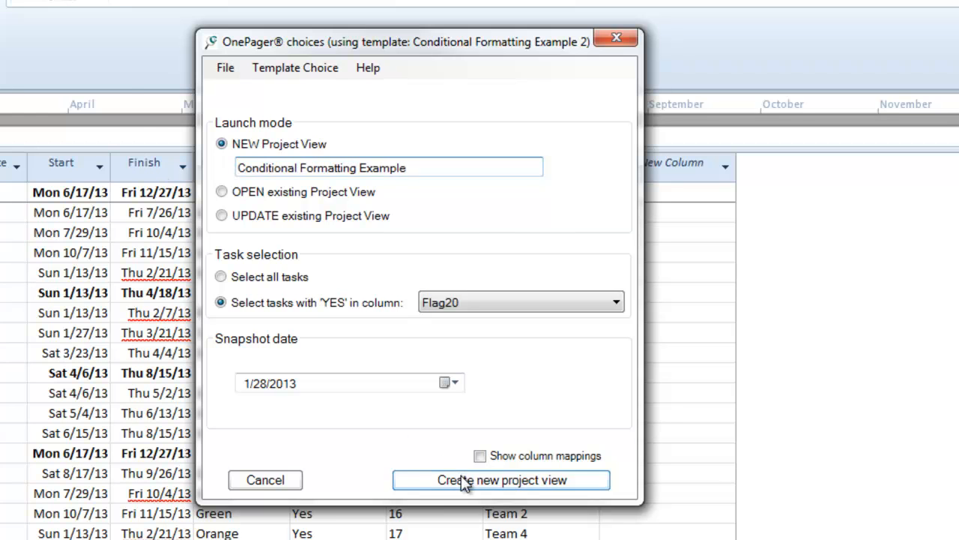
- Generate the Conditional Formatting Example chart with bars colored by Text1 status
left_click(501, 480)
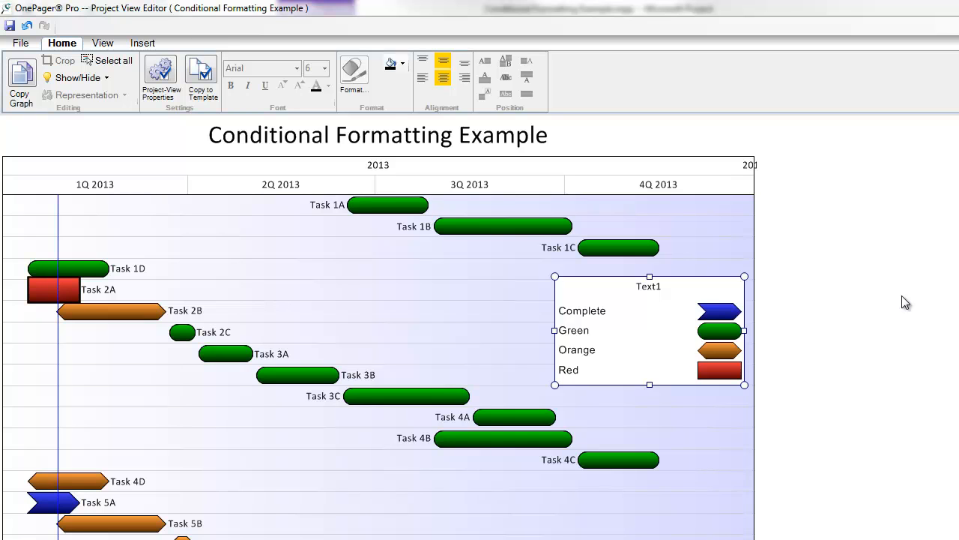
mouse_move(555, 332)
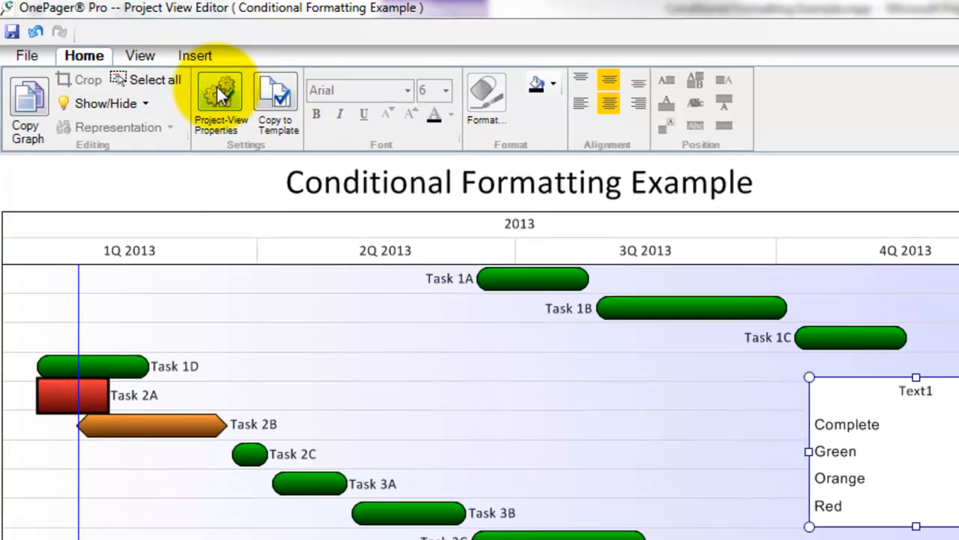
left_click(220, 93)
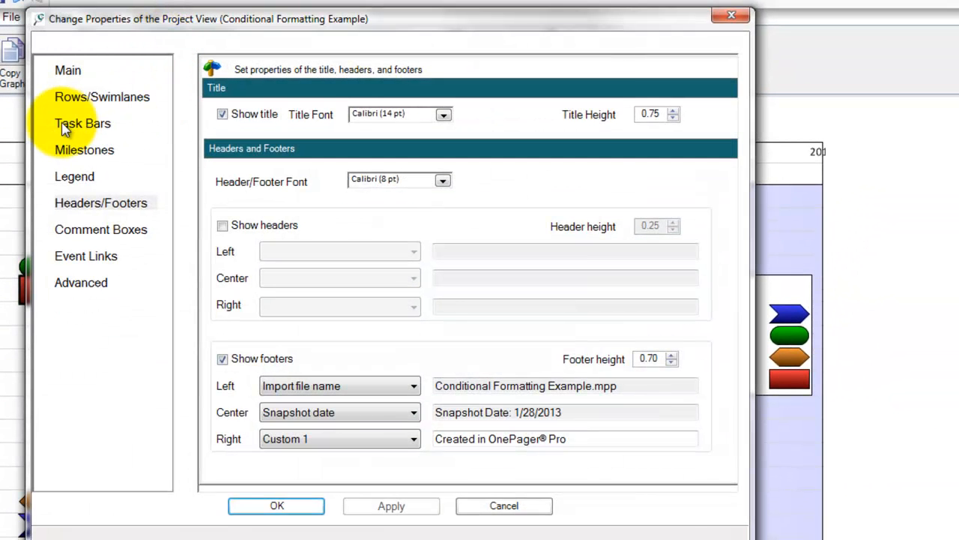
left_click(83, 123)
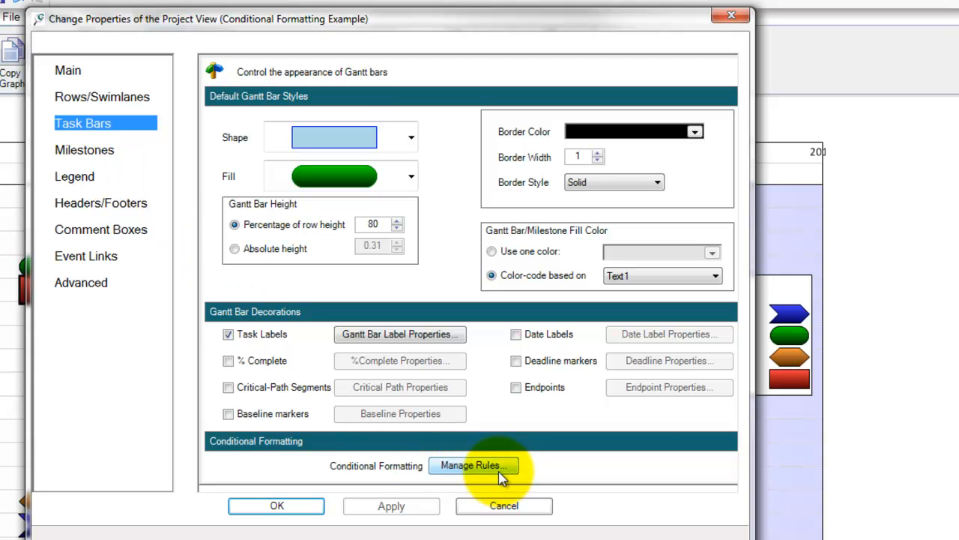
mouse_move(501, 474)
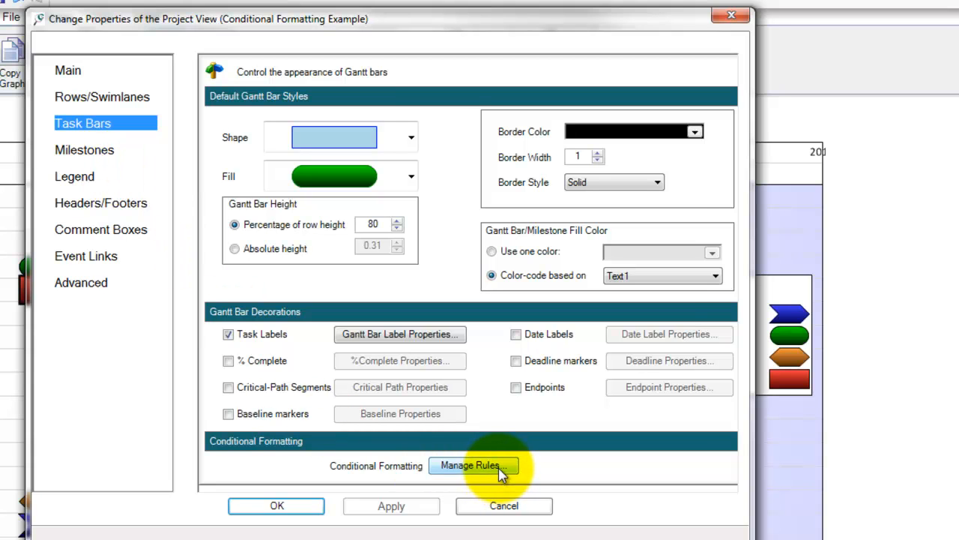
left_click(473, 465)
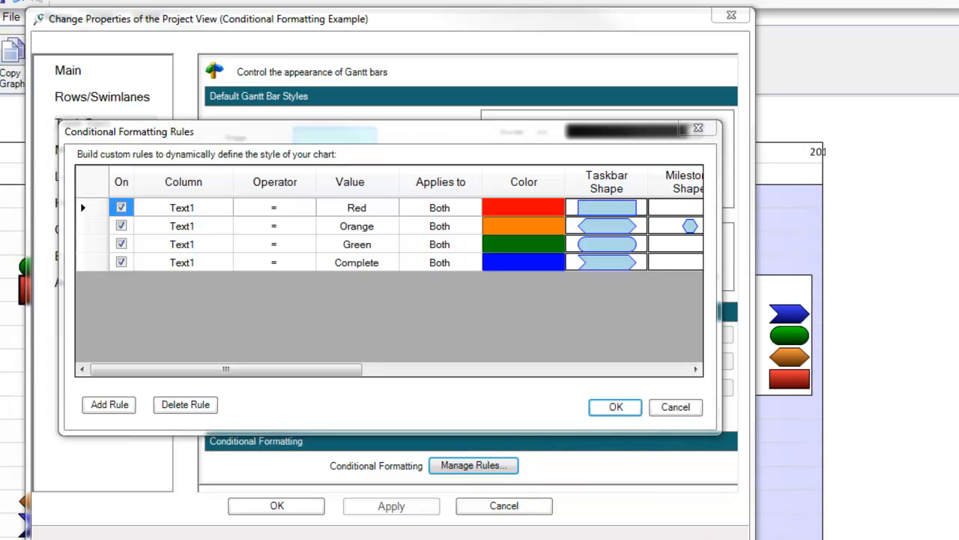
mouse_move(615, 408)
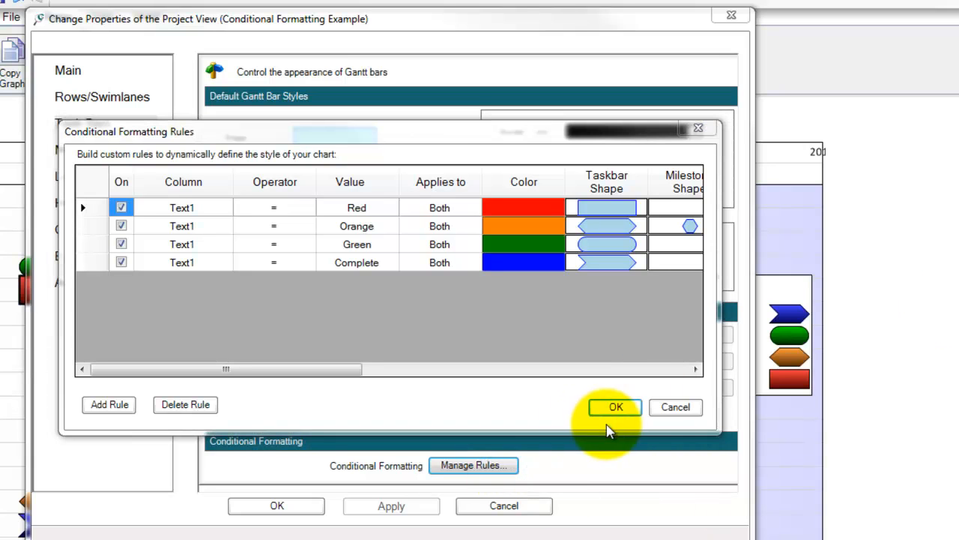
left_click(615, 406)
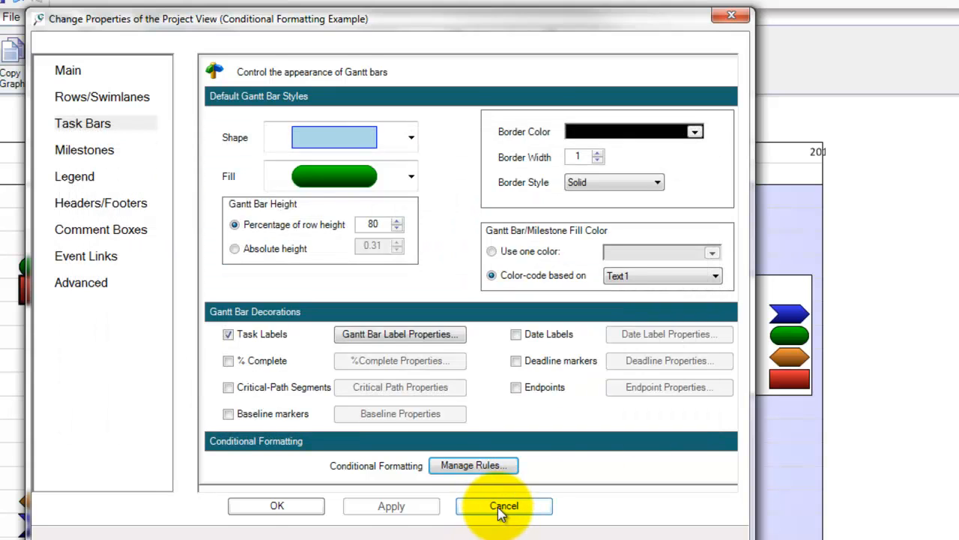
left_click(503, 505)
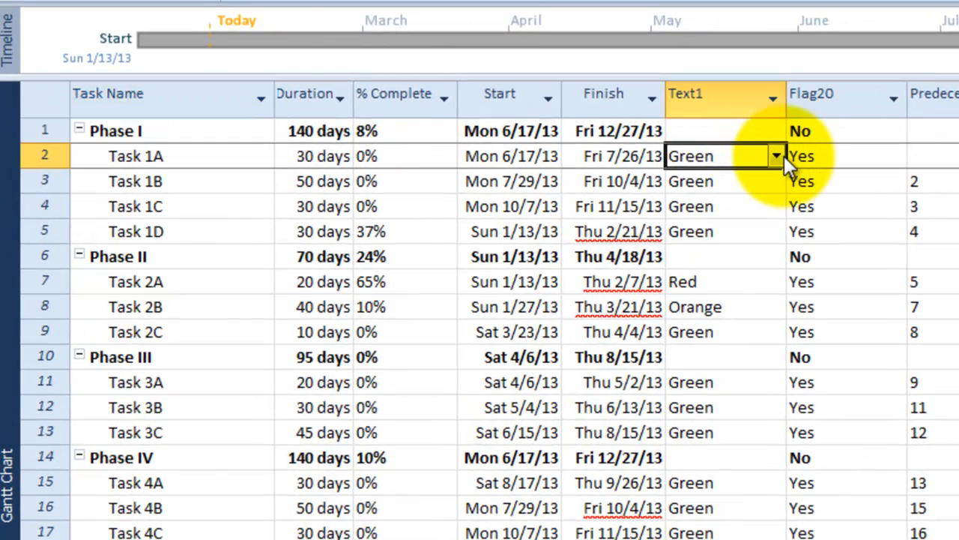
- Change the Text1 status of Tasks 1A–1D from Green to Red
left_click(690, 156)
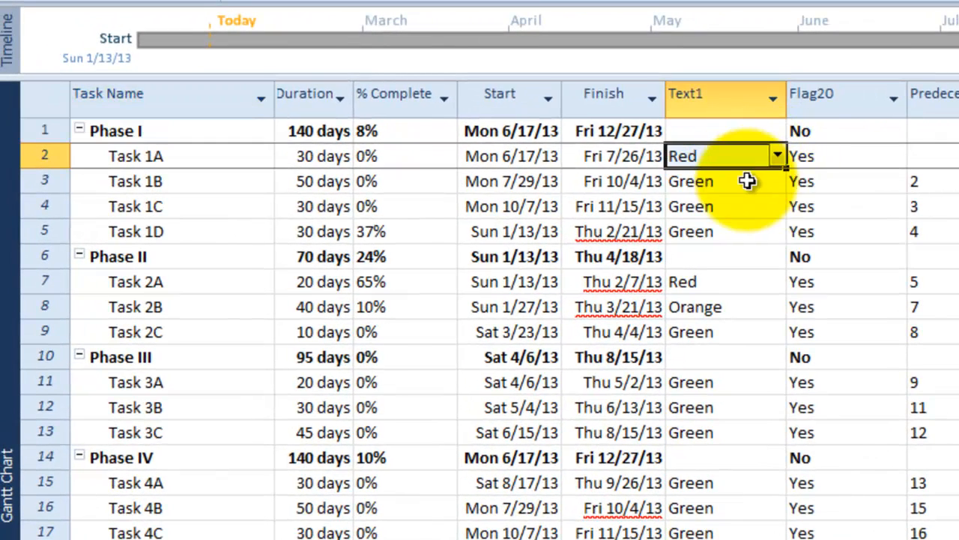
left_click(726, 180)
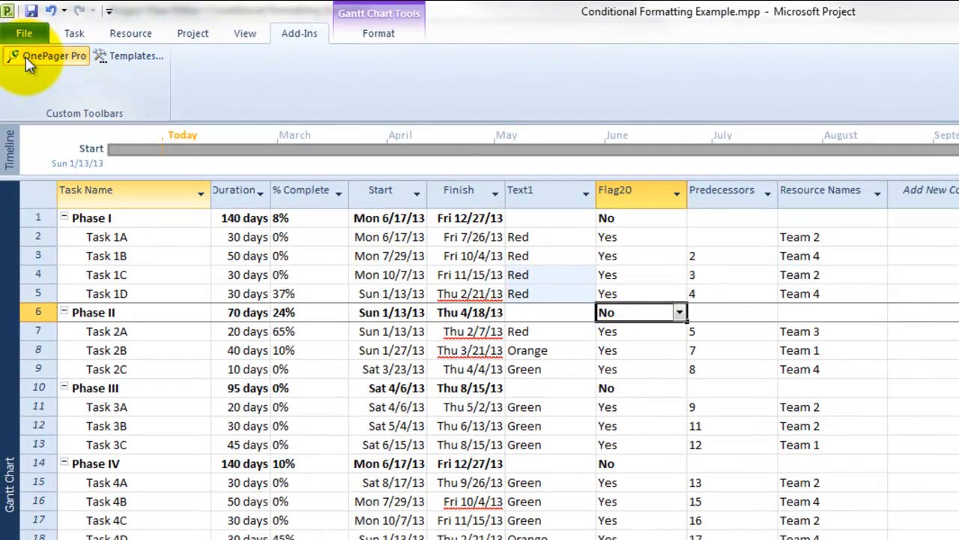
- Update the existing project view with a new 1/29/2013 snapshot showing Tasks 1A–1D red
left_click(54, 55)
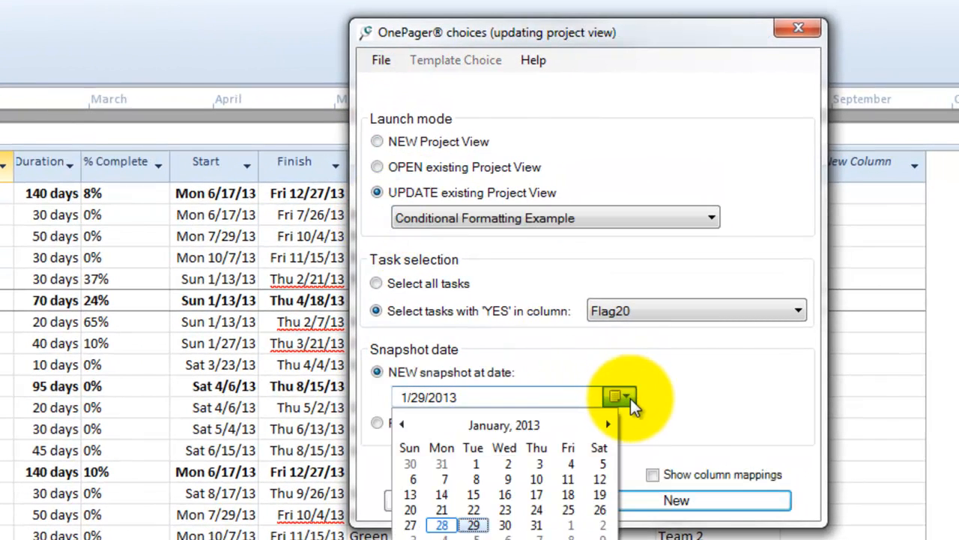
left_click(609, 425)
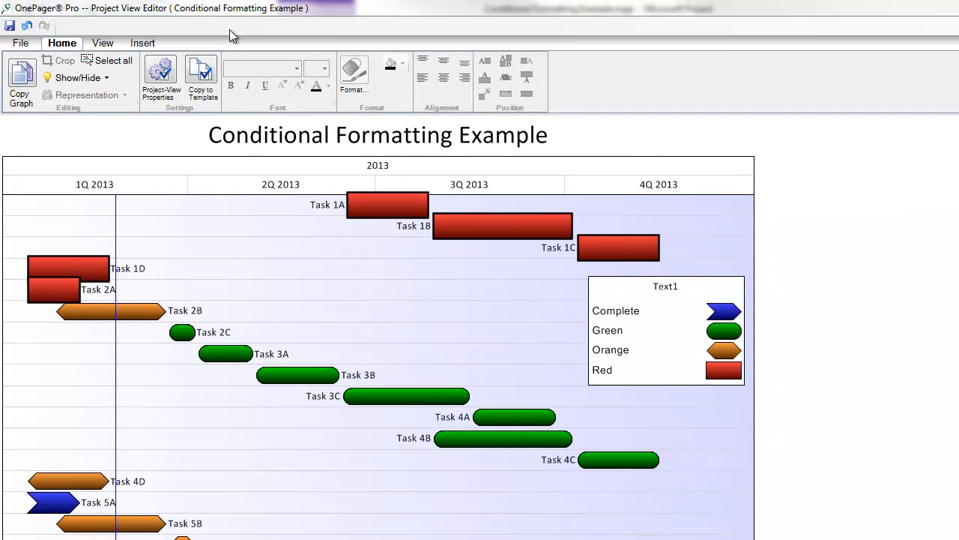
left_click(102, 42)
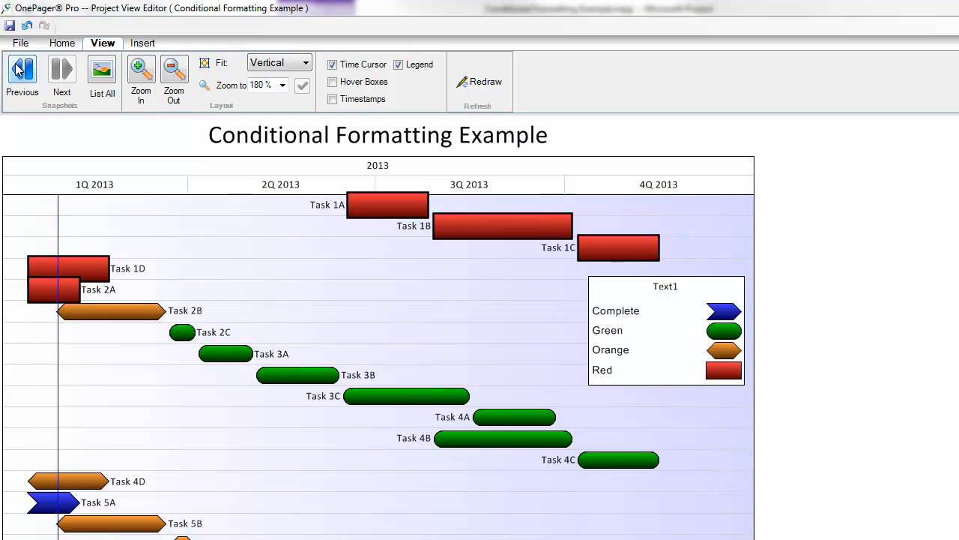
left_click(21, 75)
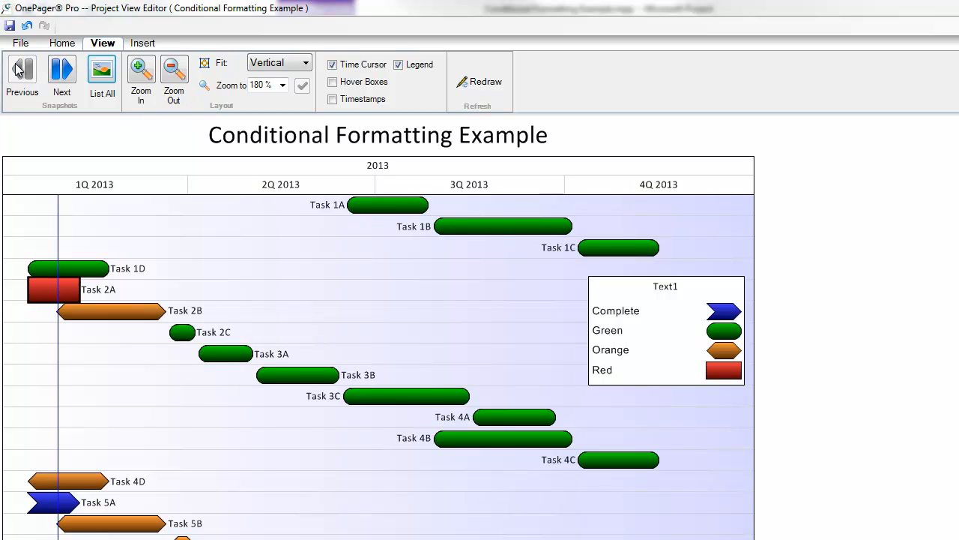
mouse_move(61, 69)
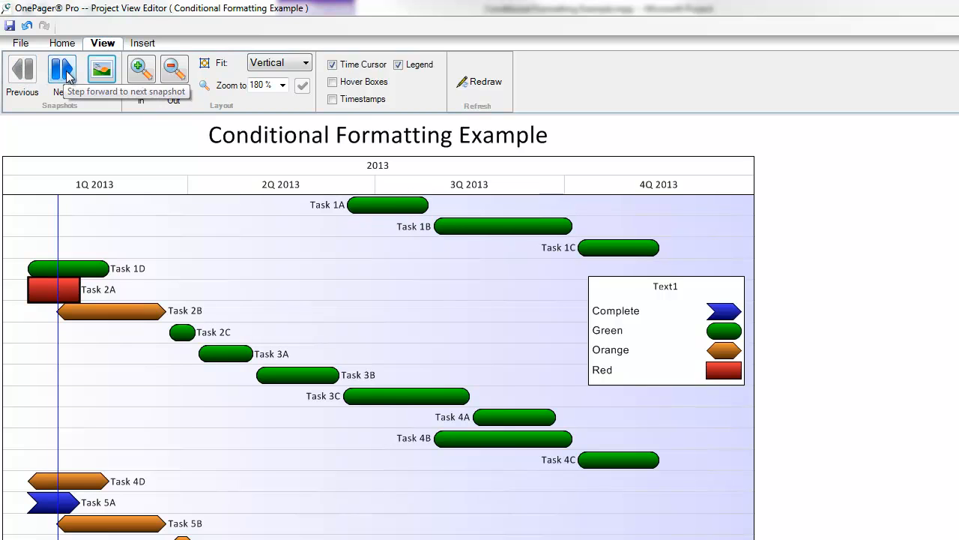
left_click(62, 72)
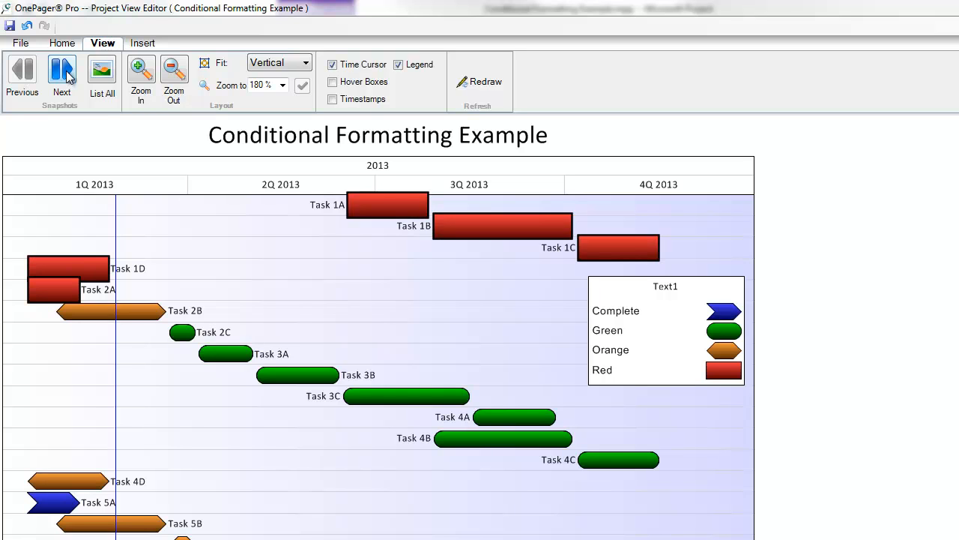